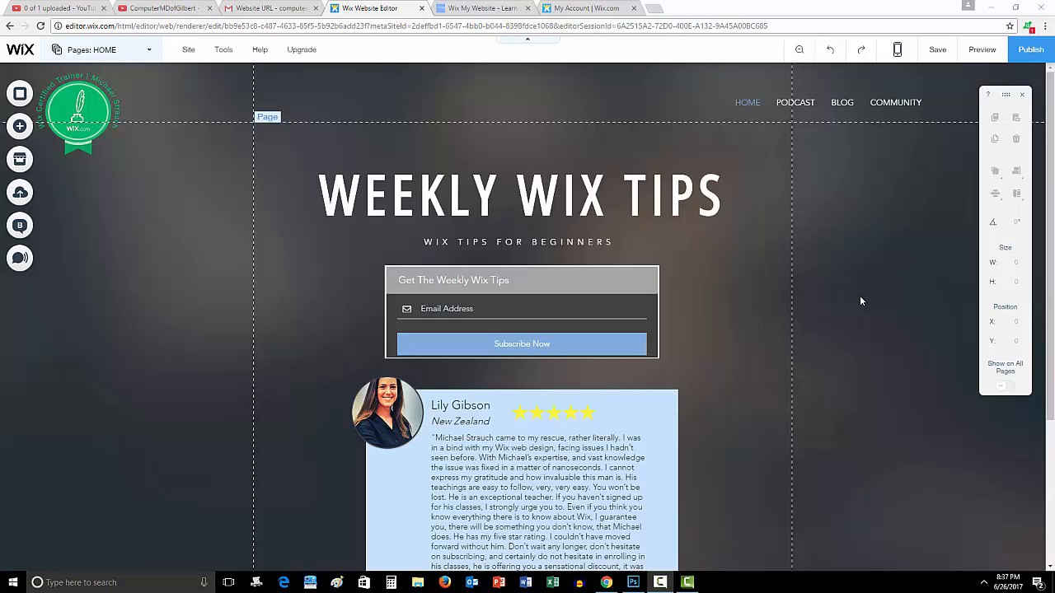
mouse_move(193, 204)
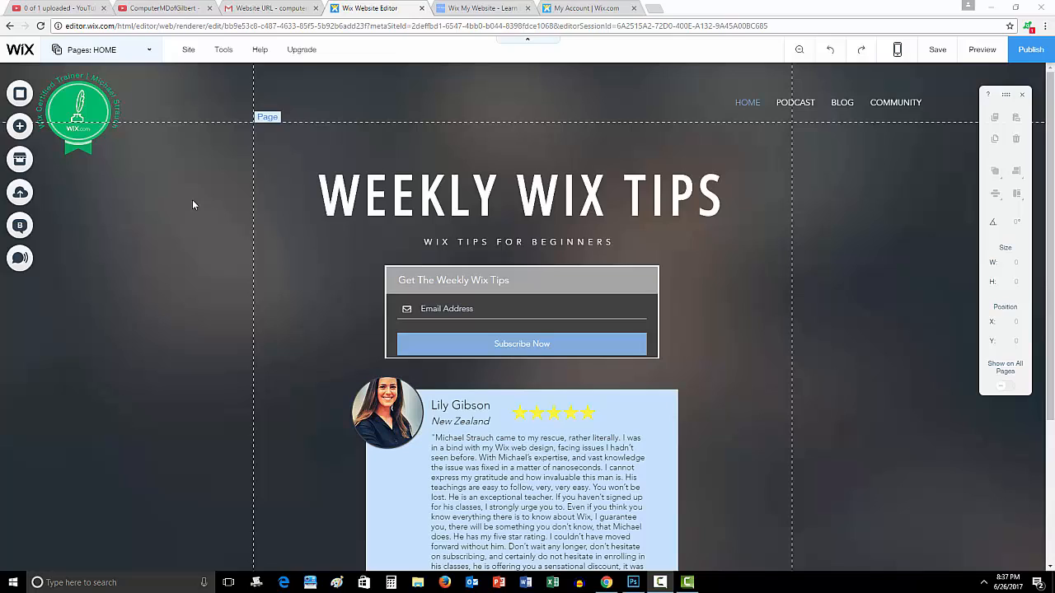
mouse_move(204, 221)
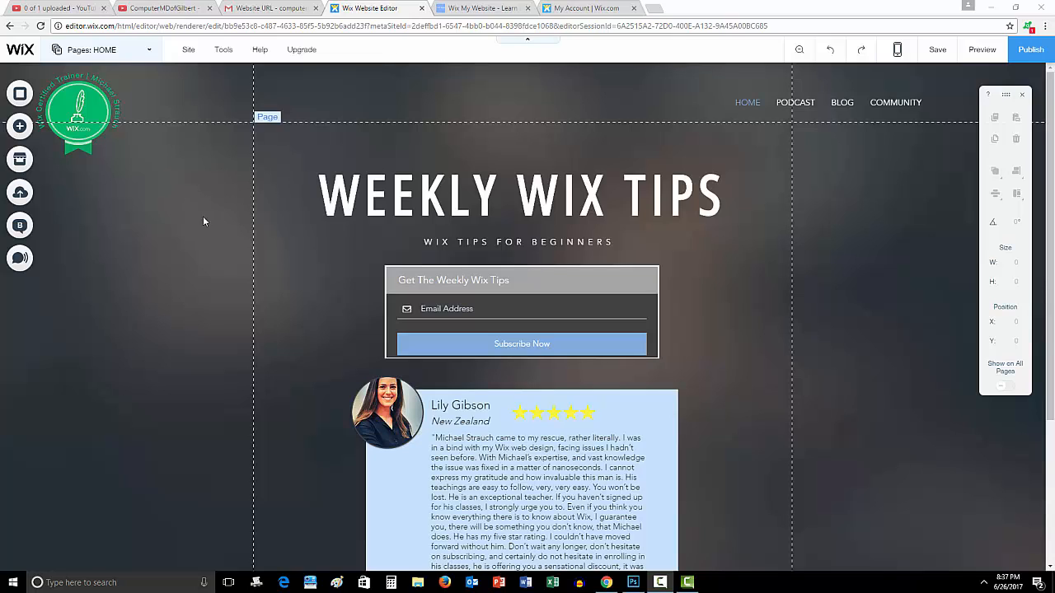
mouse_move(218, 202)
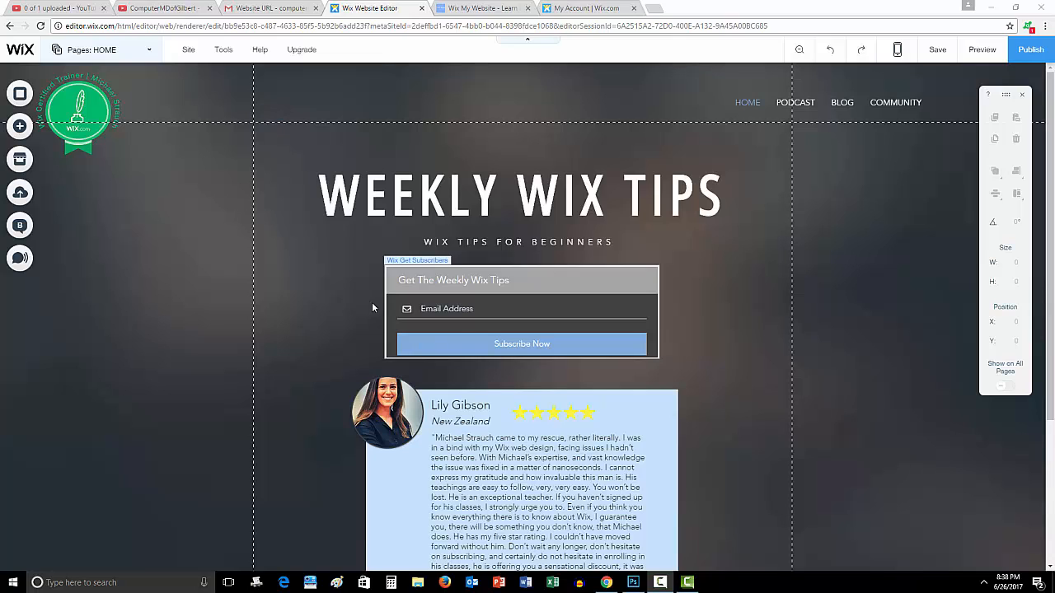
mouse_move(750, 258)
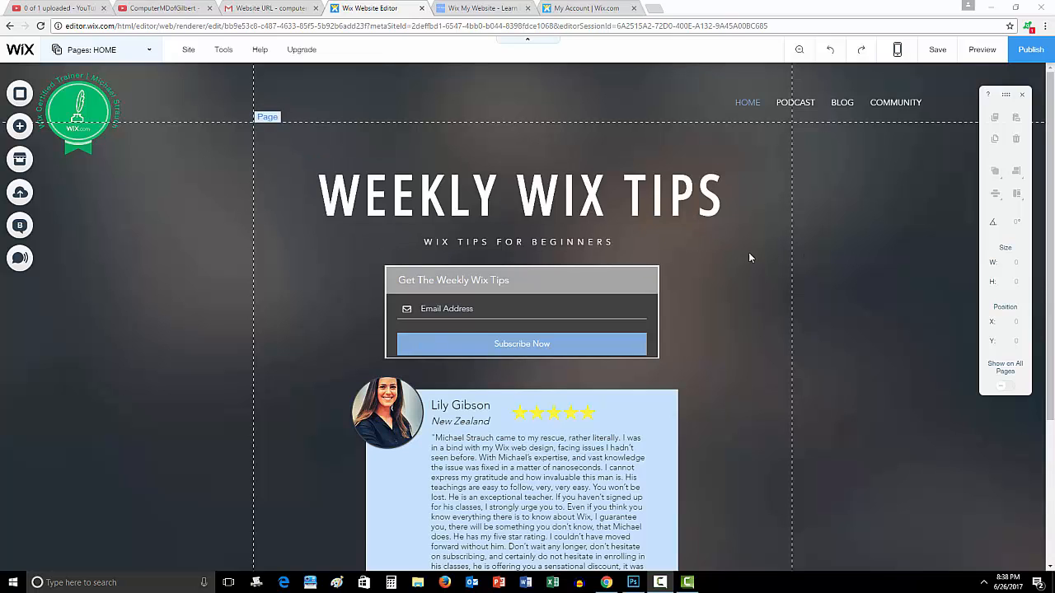
mouse_move(704, 282)
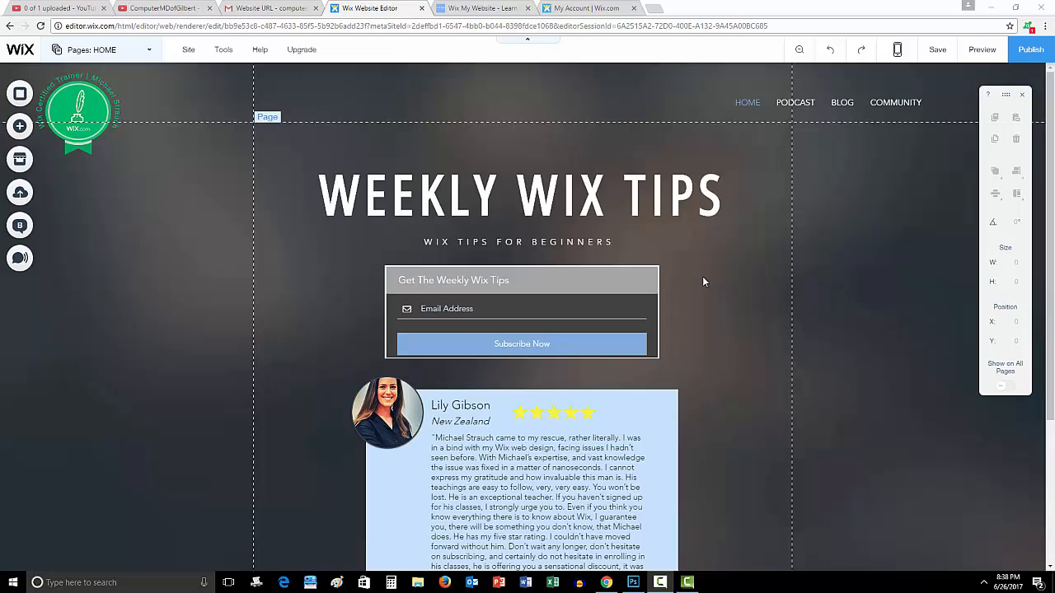
mouse_move(602, 254)
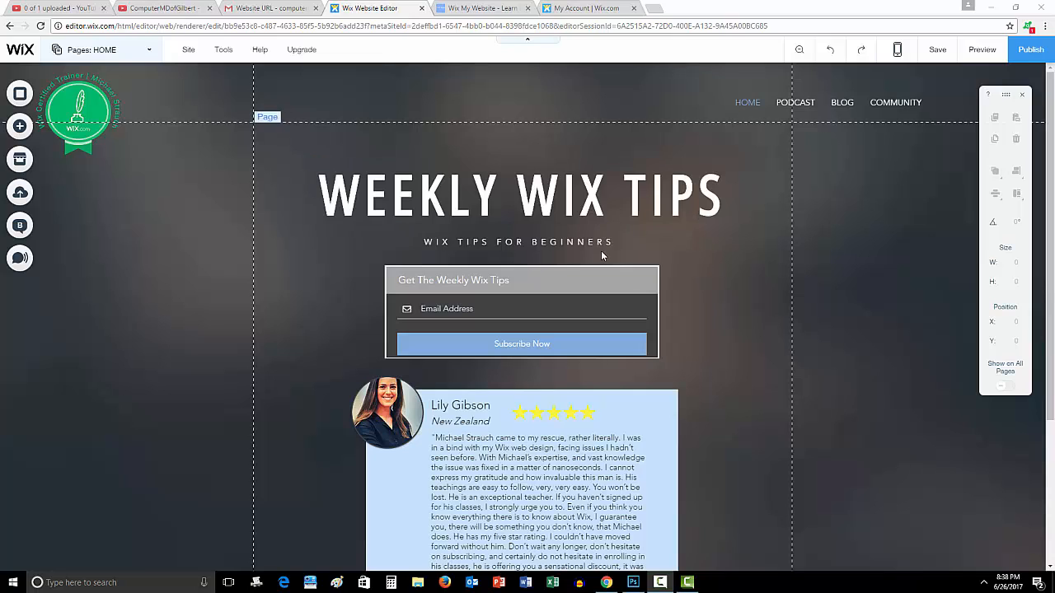
mouse_move(771, 246)
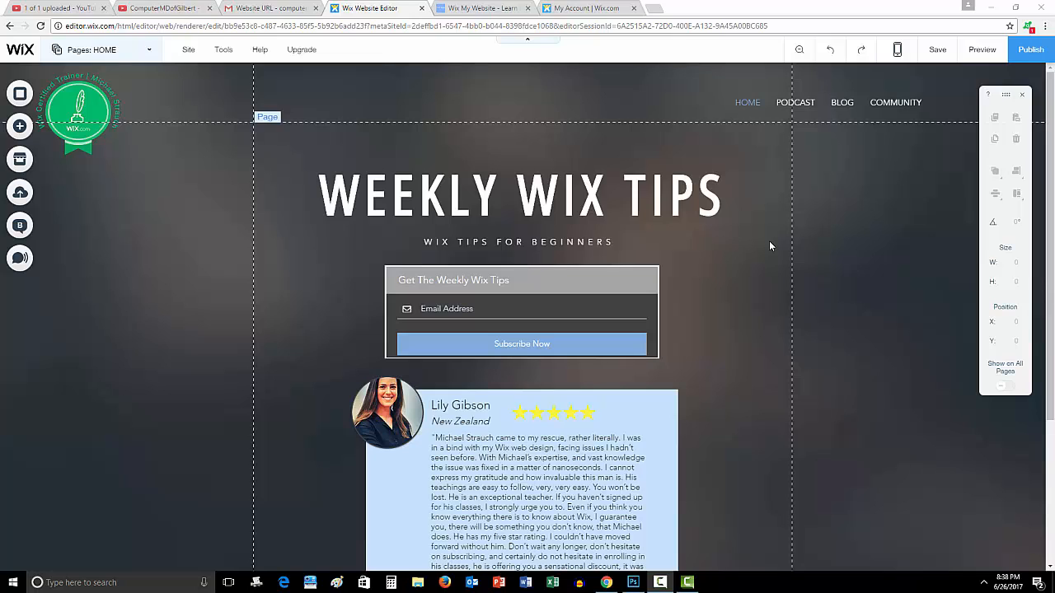
mouse_move(624, 235)
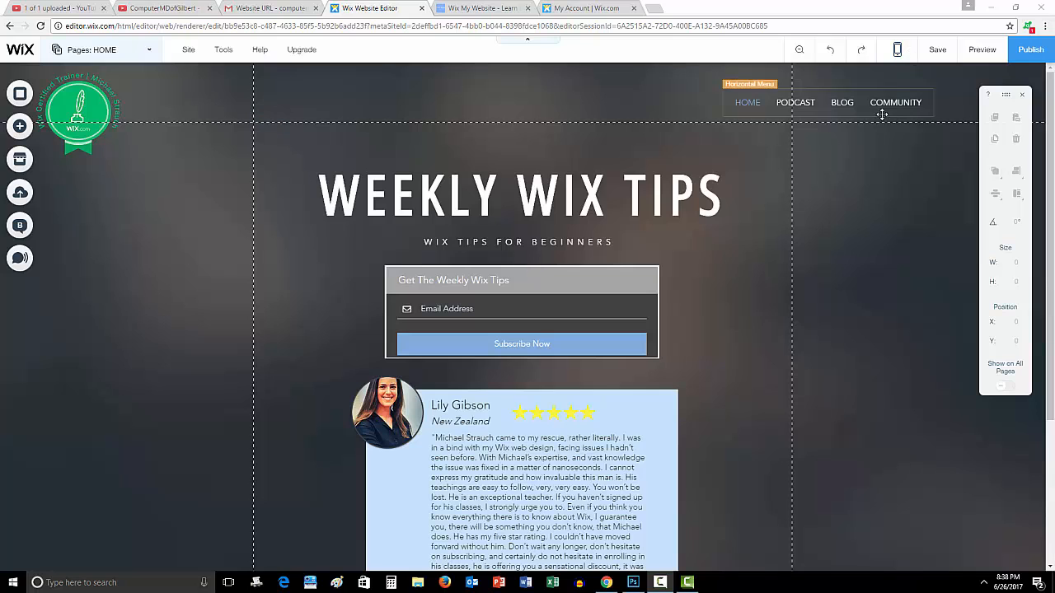
Switch to the live site, view its homepage, then open the blog page.
left_click(478, 8)
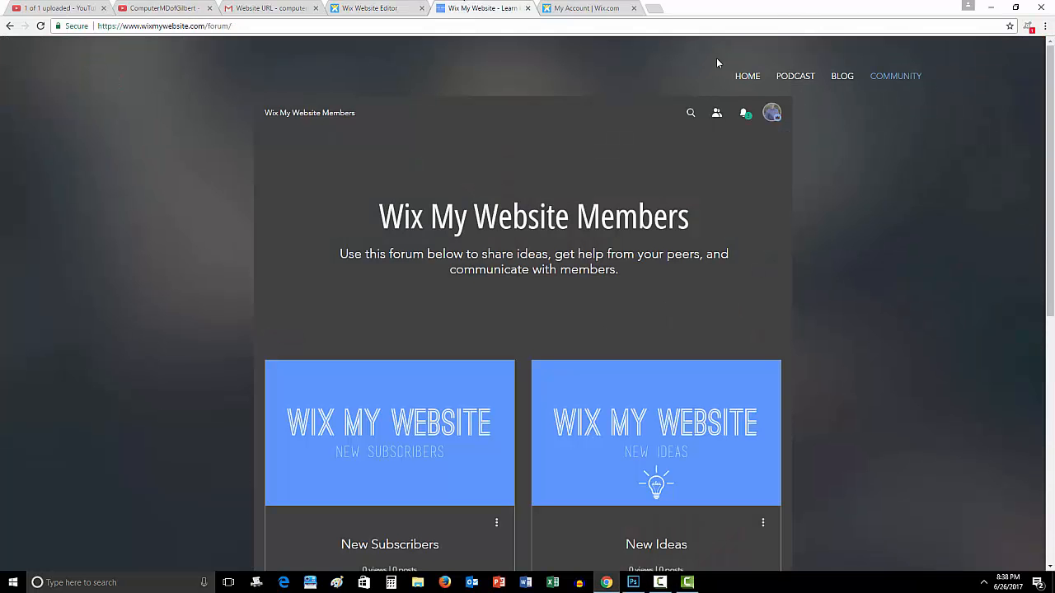
left_click(747, 76)
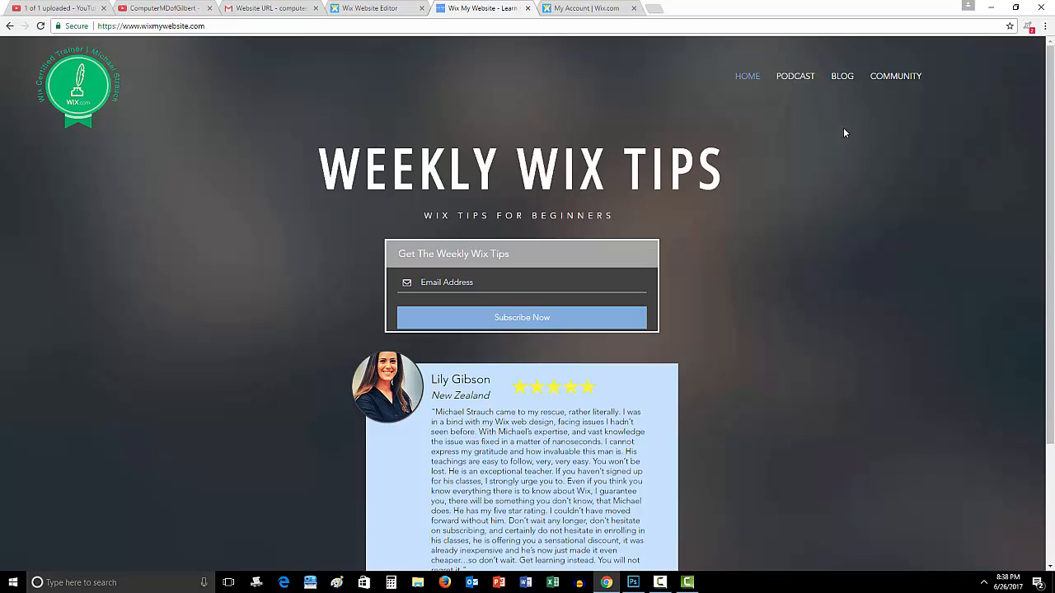
mouse_move(805, 186)
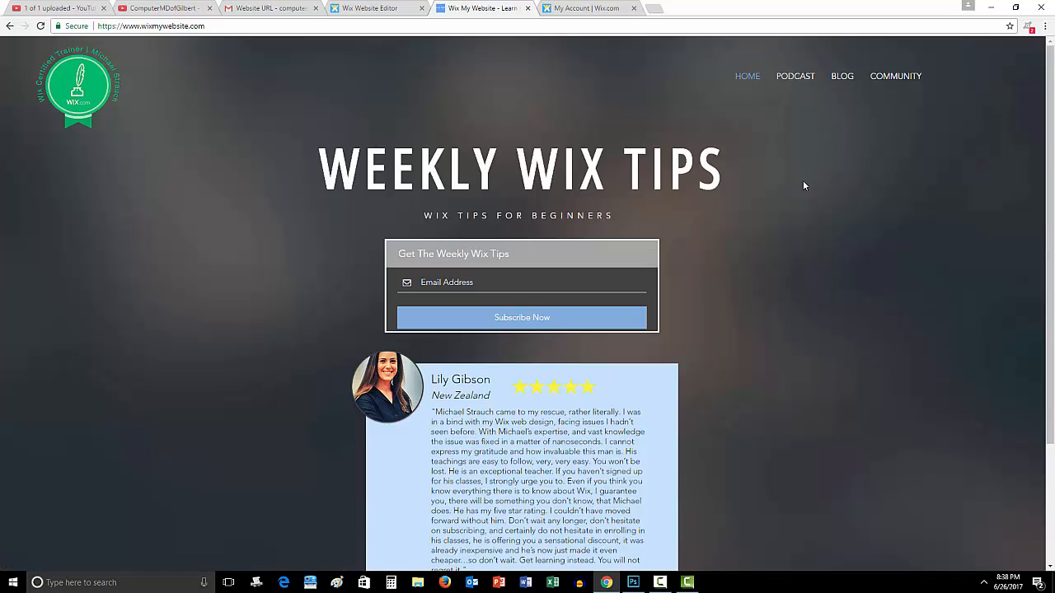
mouse_move(819, 122)
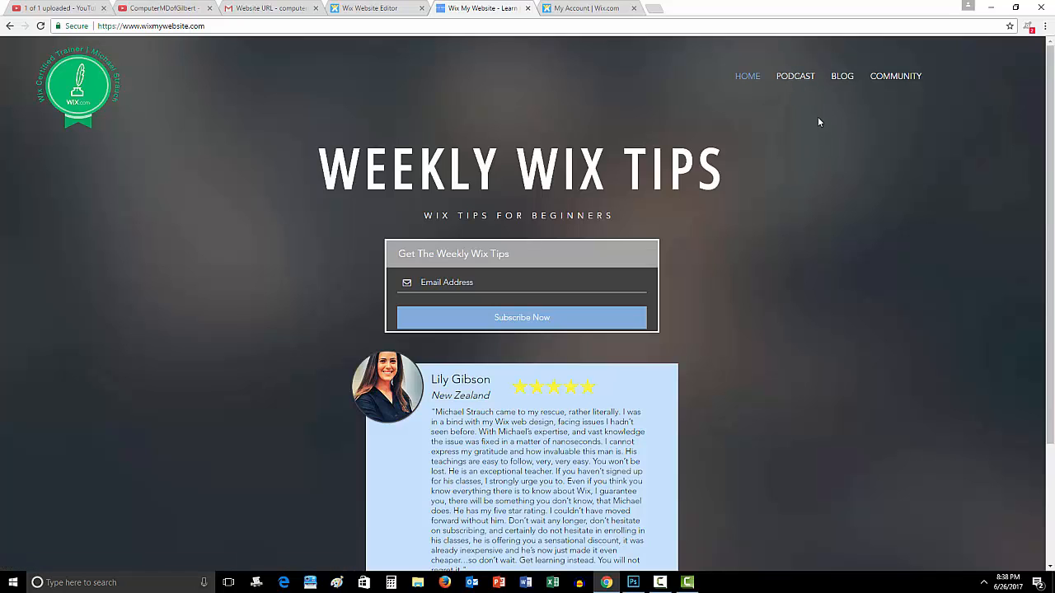
mouse_move(842, 83)
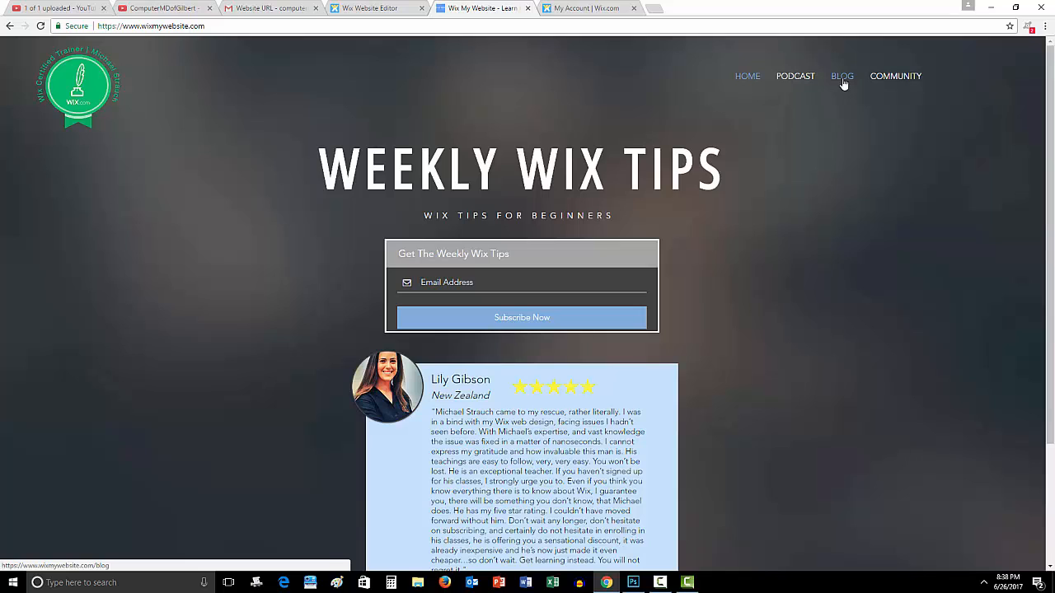
left_click(843, 76)
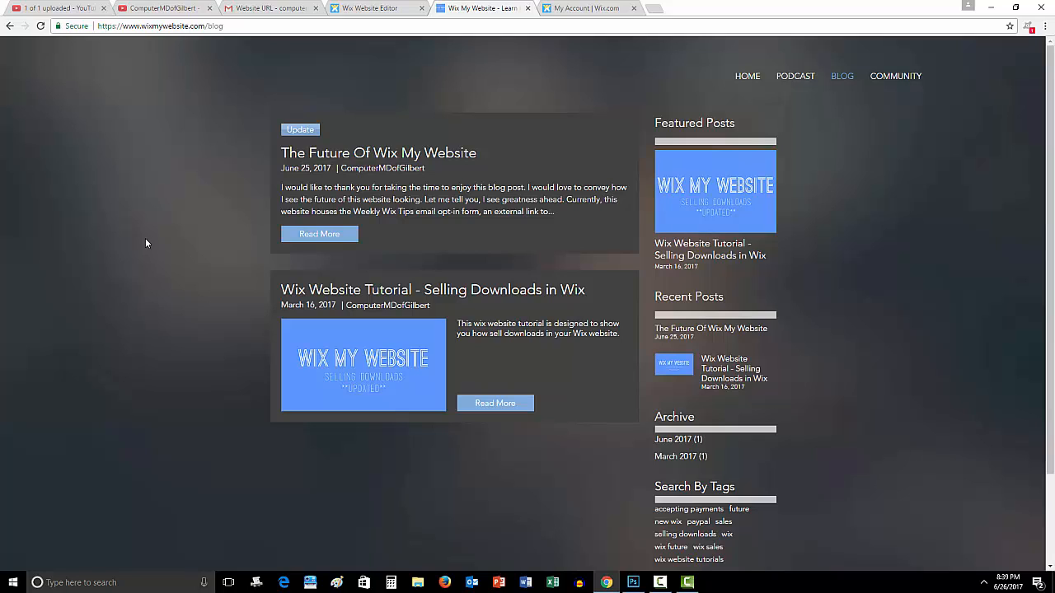
mouse_move(895, 83)
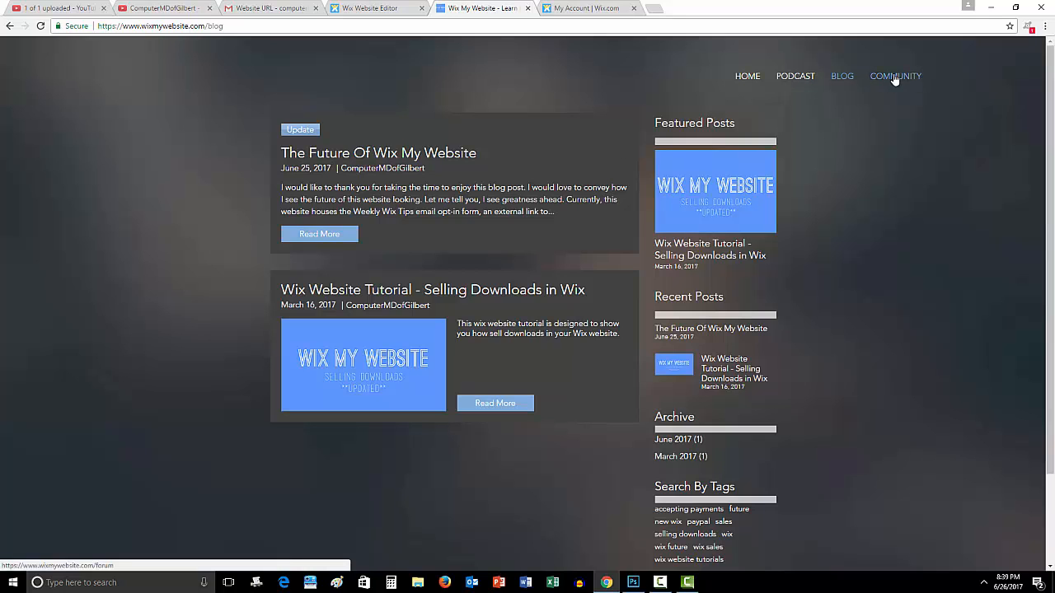
Browse the live community forum page, then return to the Wix Editor tab.
left_click(895, 76)
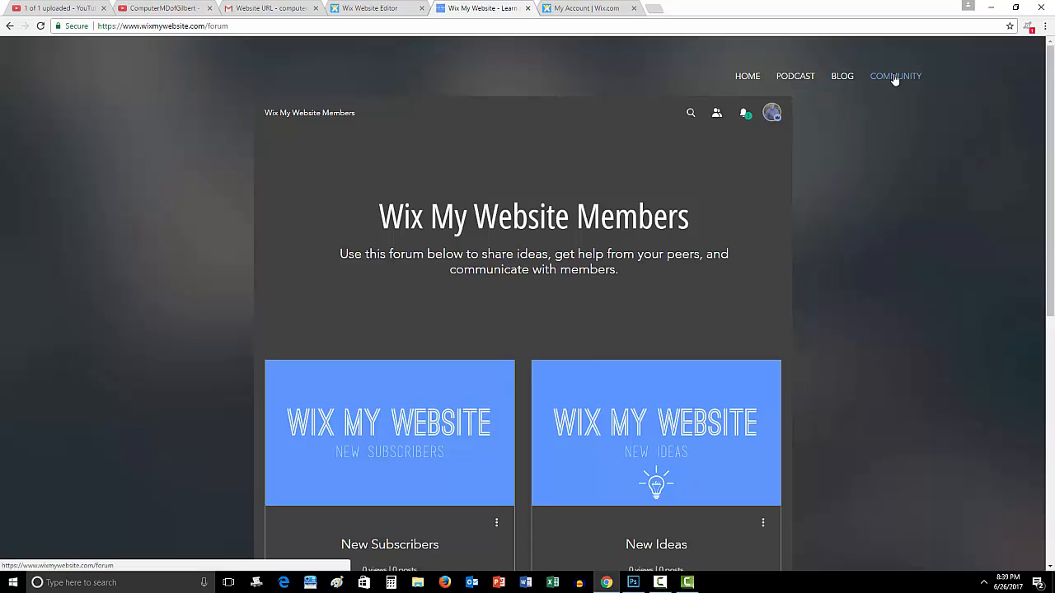
scroll("down", 3)
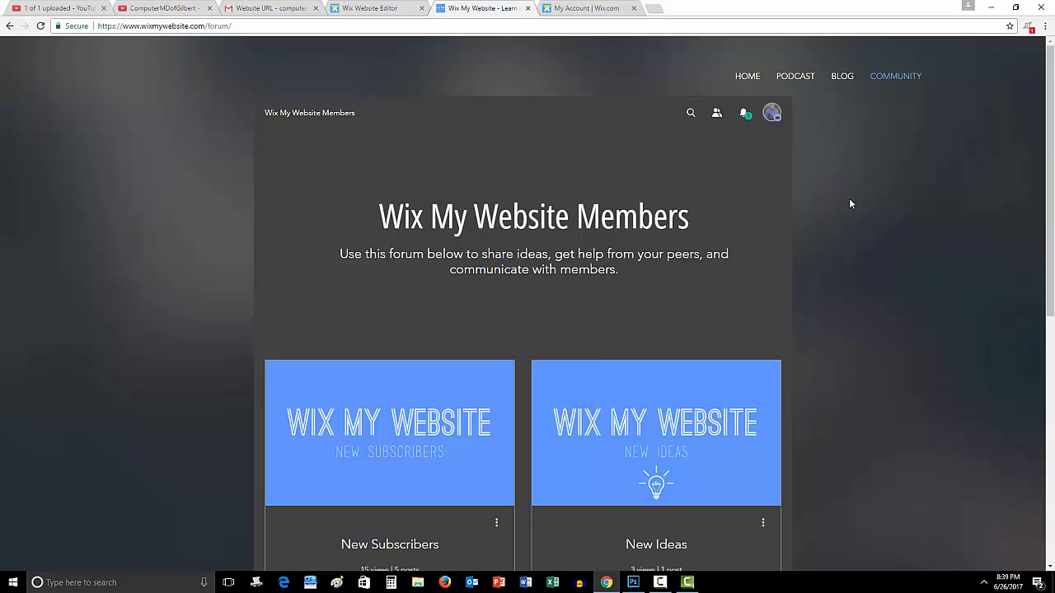
scroll("down", 3)
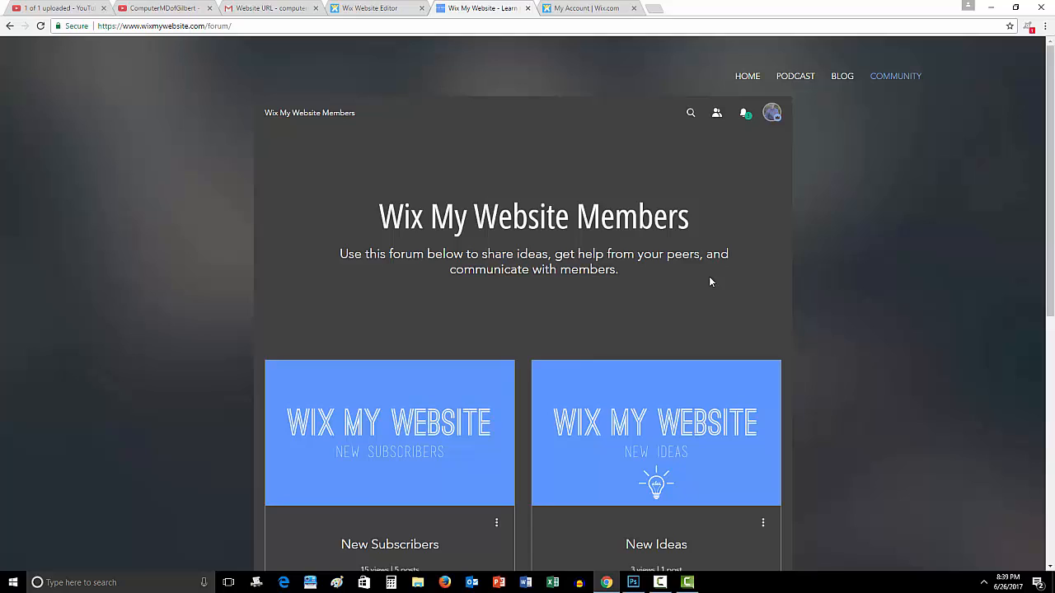
mouse_move(824, 274)
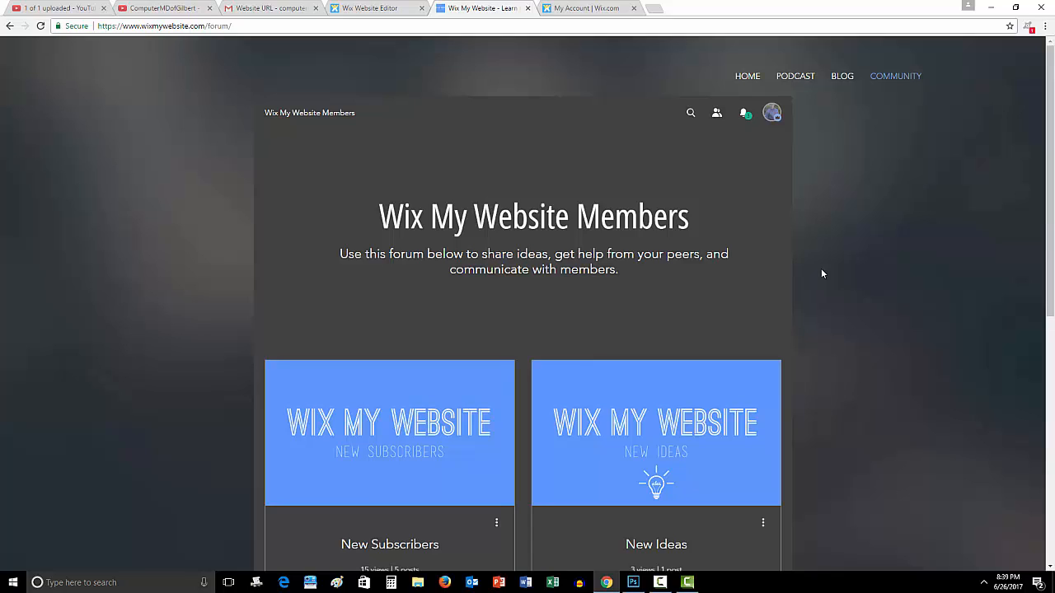
mouse_move(749, 77)
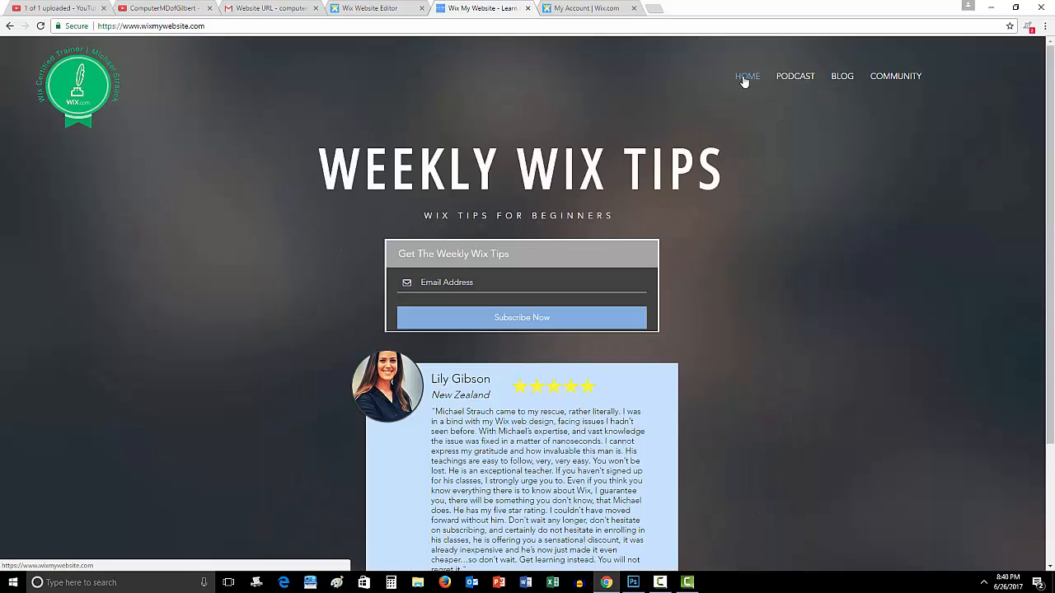
left_click(370, 8)
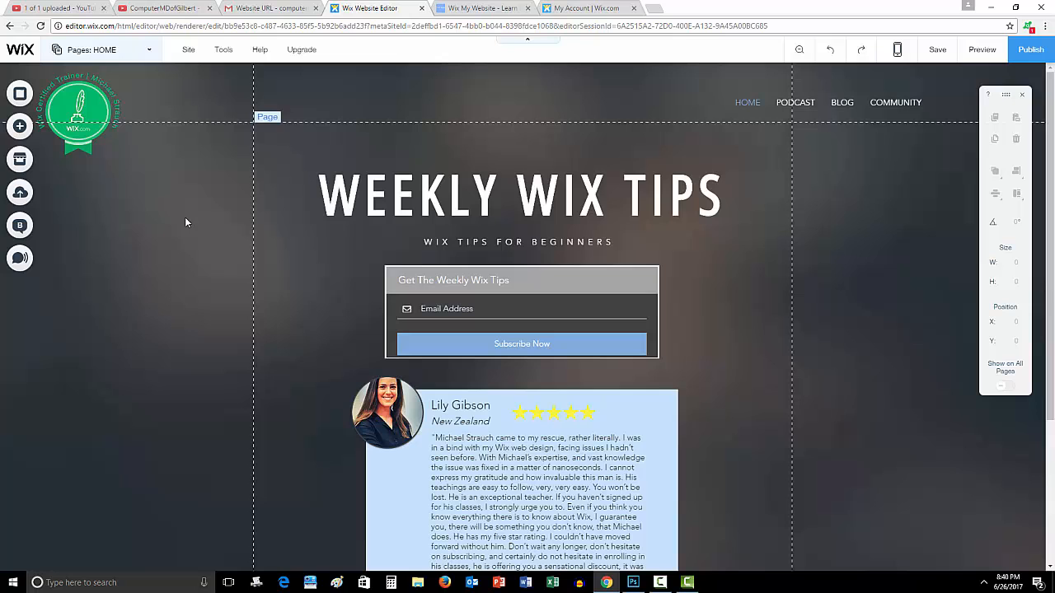
mouse_move(202, 165)
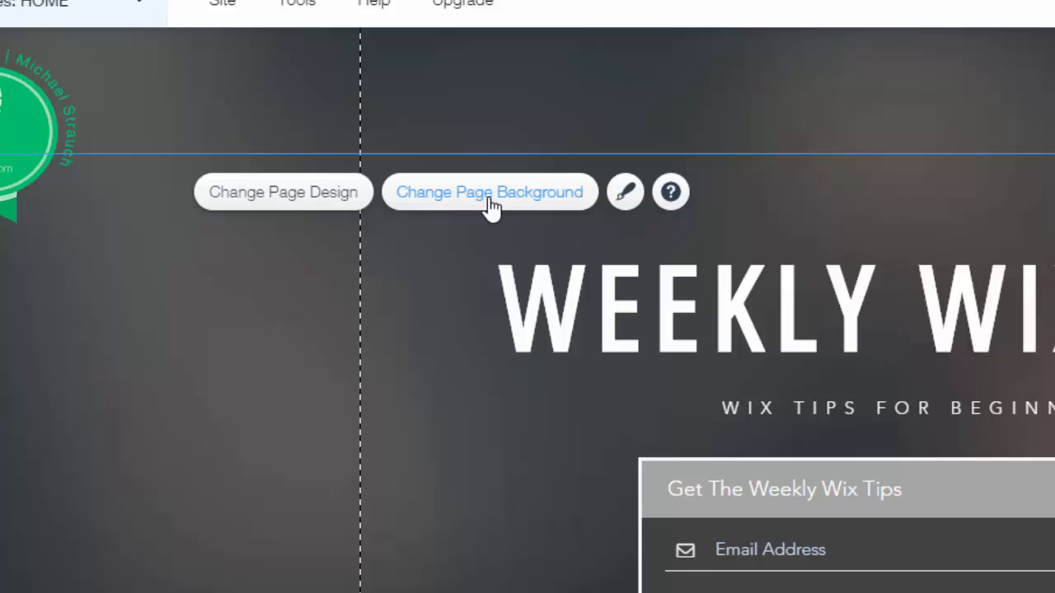
Select an empty area of the homepage to bring up its background options.
left_click(489, 191)
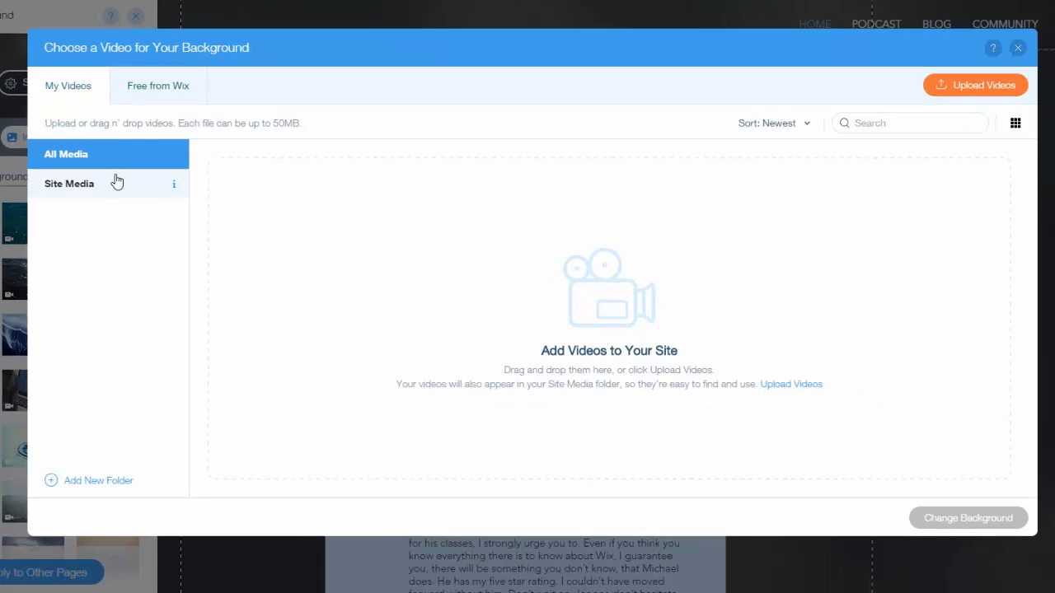
Browse the site's stored videos and the free Wix videos, then close the chooser.
left_click(157, 86)
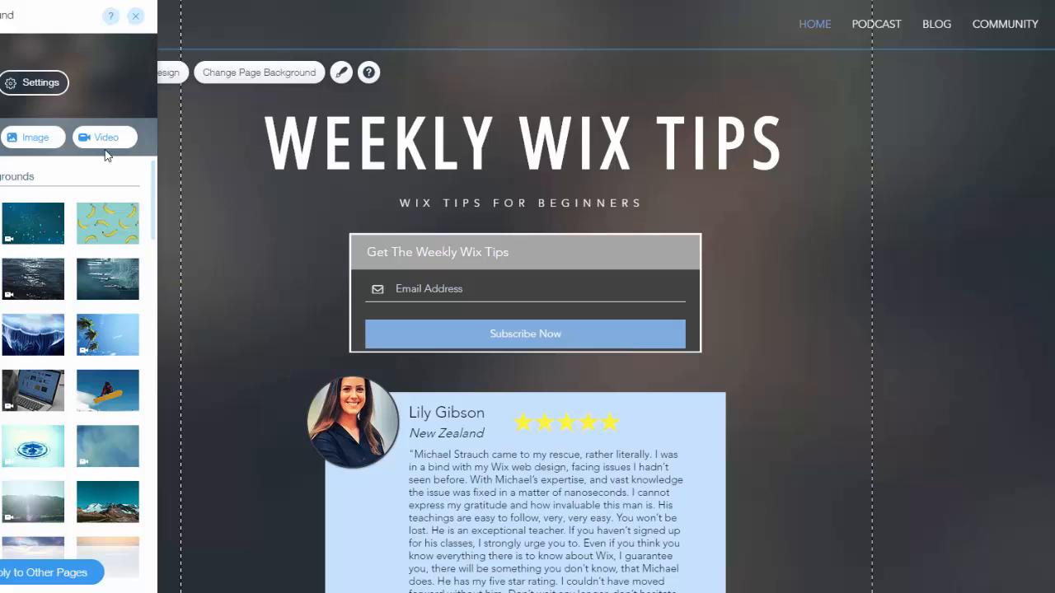
left_click(104, 137)
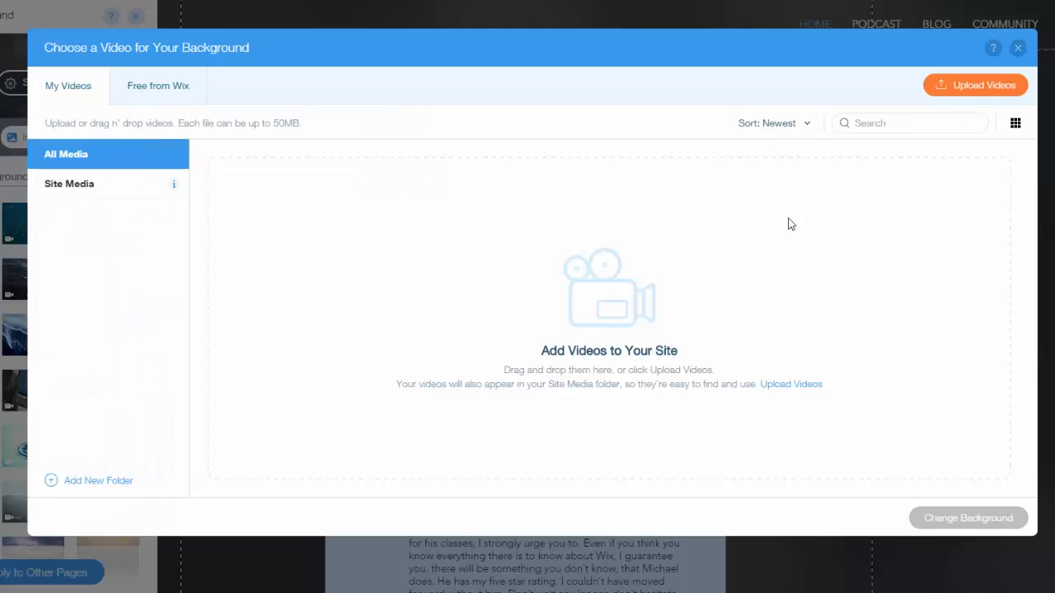
mouse_move(617, 310)
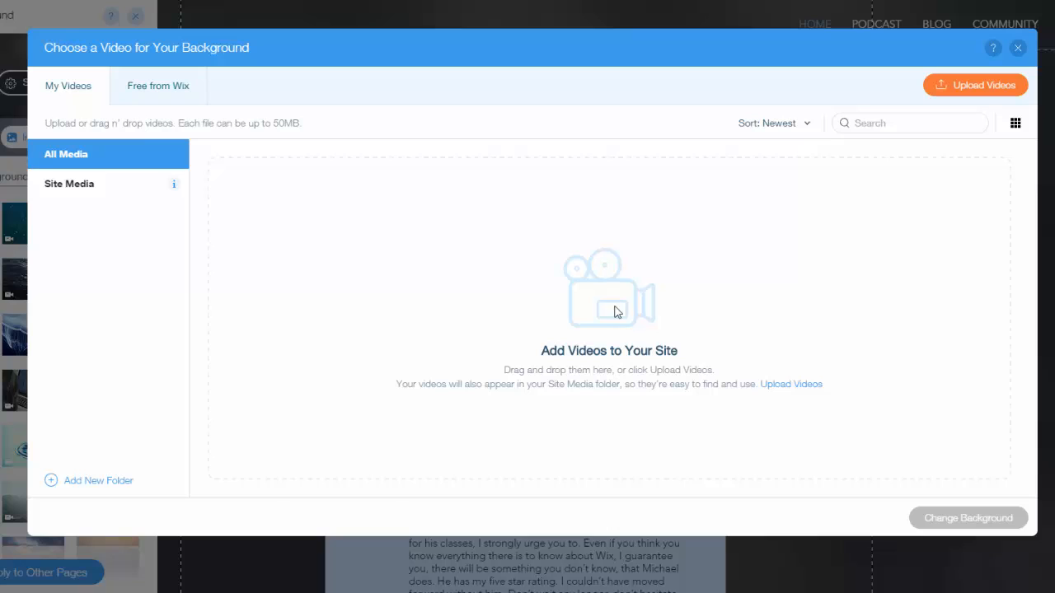
mouse_move(974, 94)
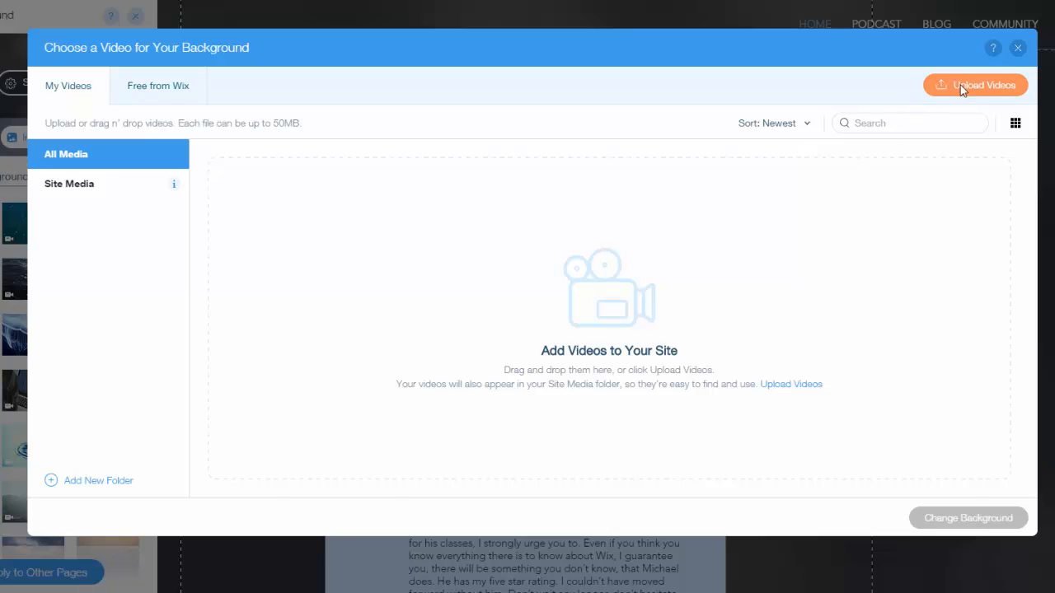
mouse_move(703, 260)
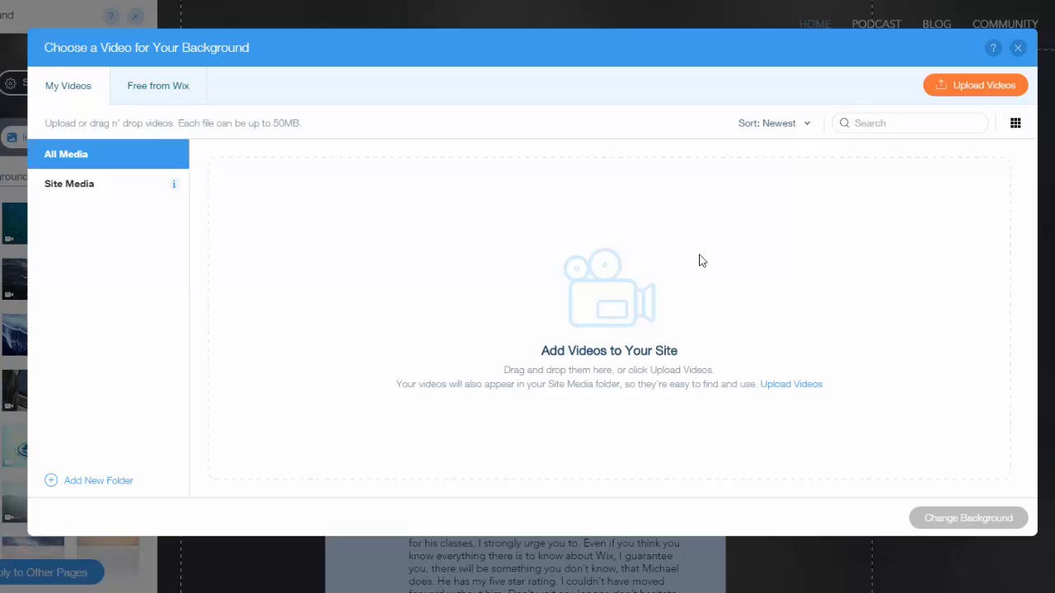
mouse_move(169, 96)
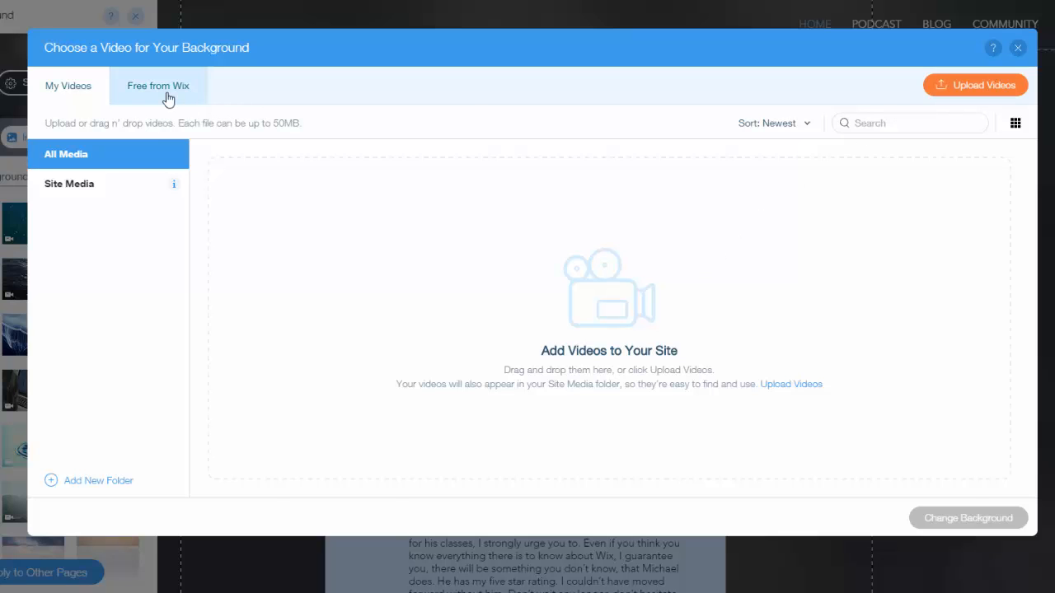
left_click(1017, 47)
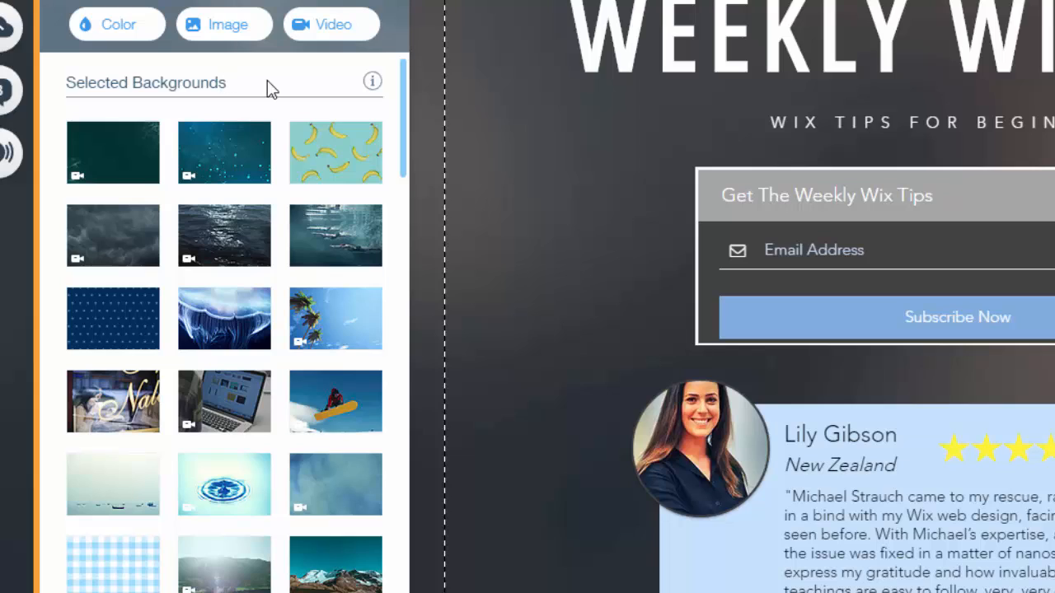
mouse_move(313, 57)
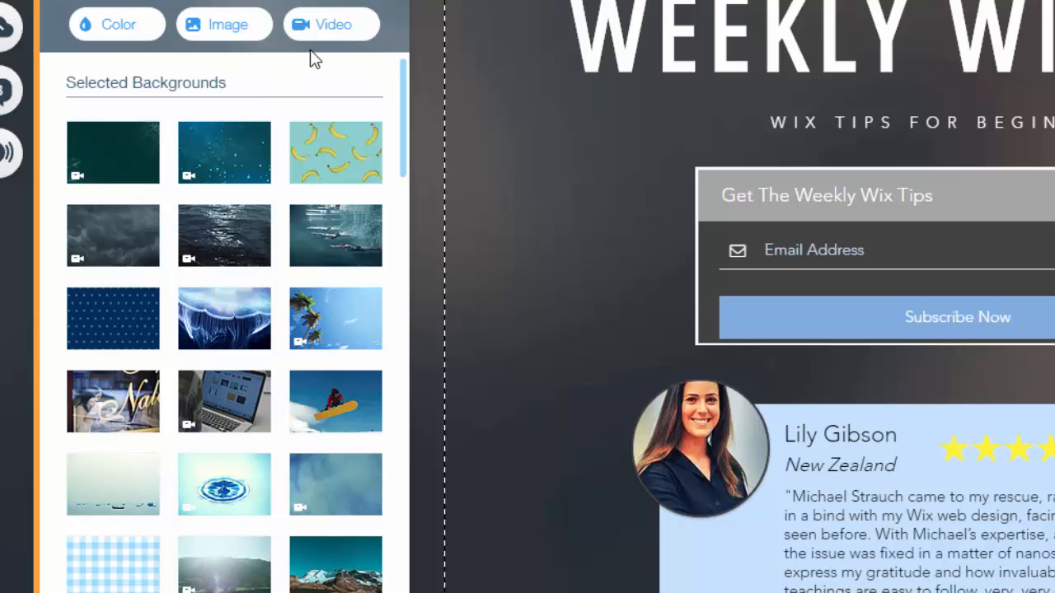
mouse_move(276, 74)
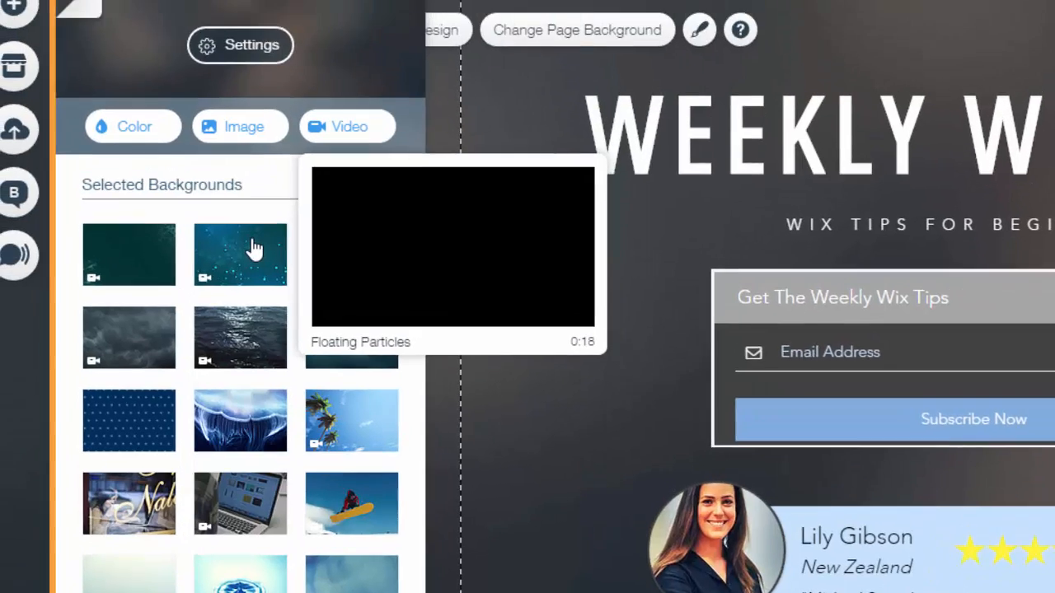
Apply the Floating Particles video from Selected Backgrounds to the homepage.
left_click(240, 255)
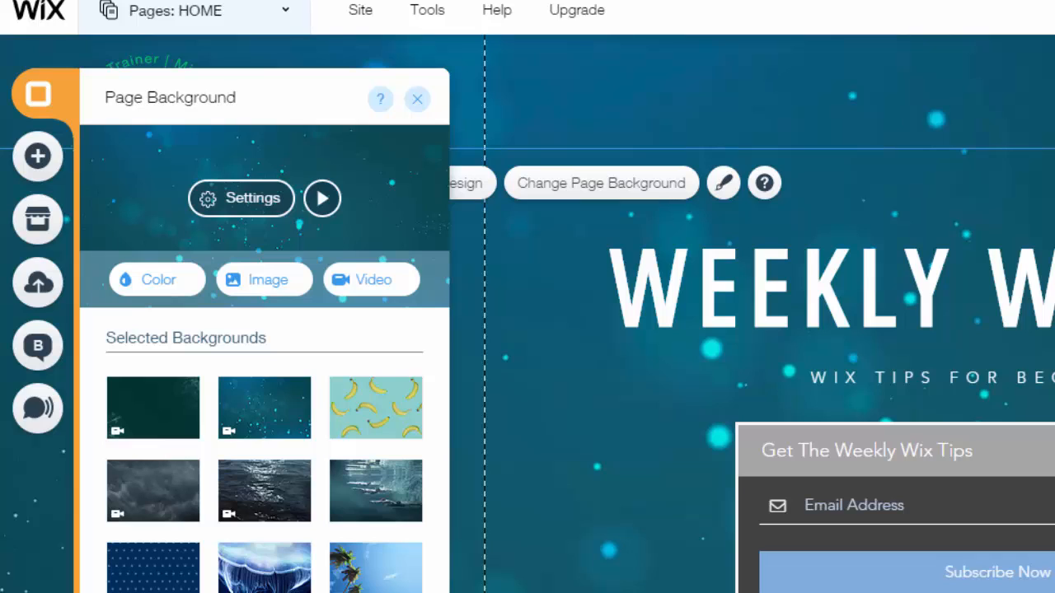
mouse_move(865, 337)
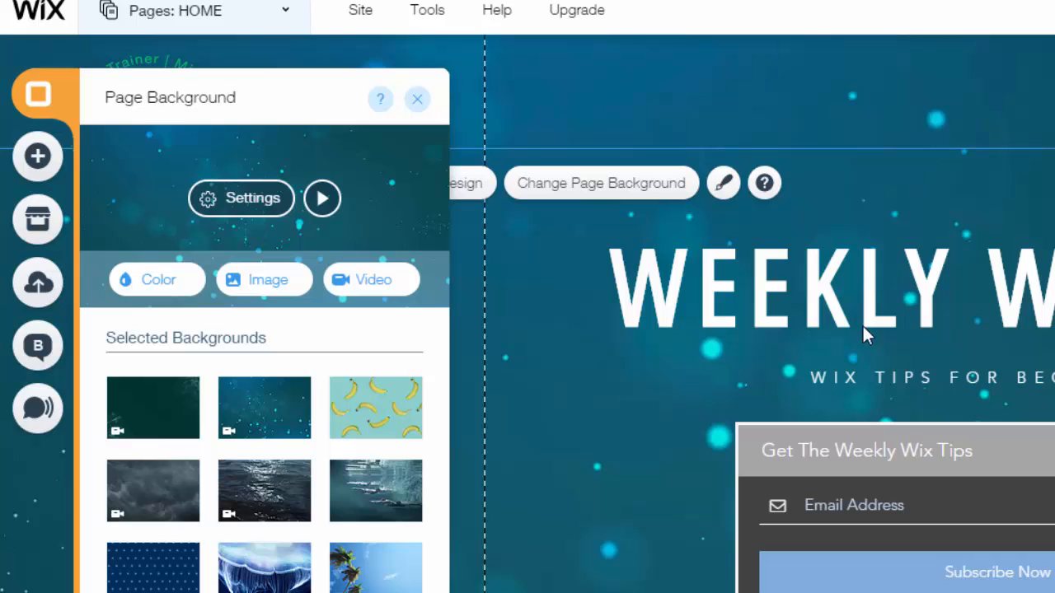
mouse_move(322, 207)
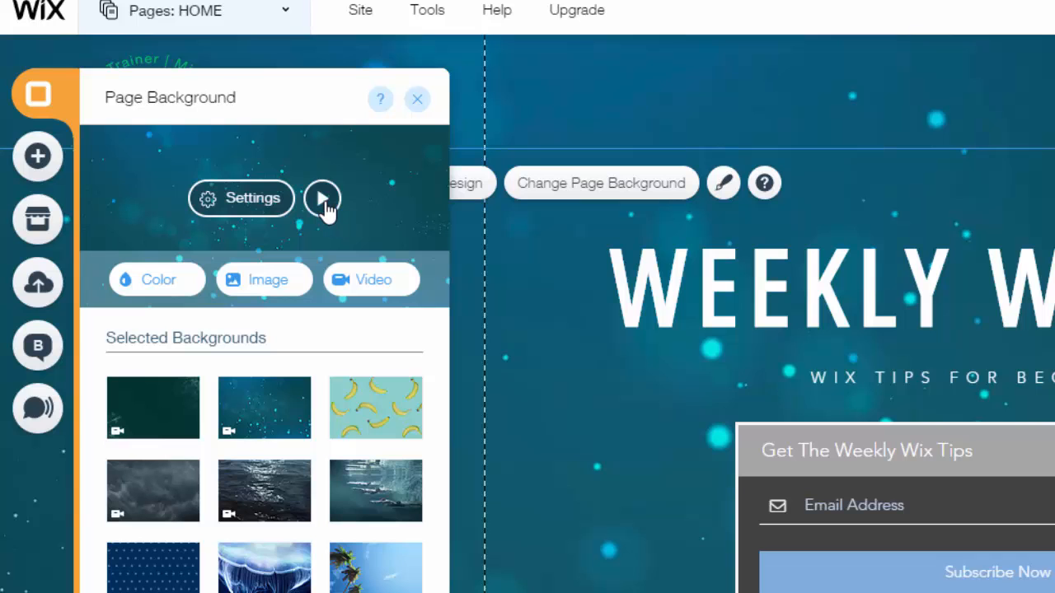
left_click(321, 197)
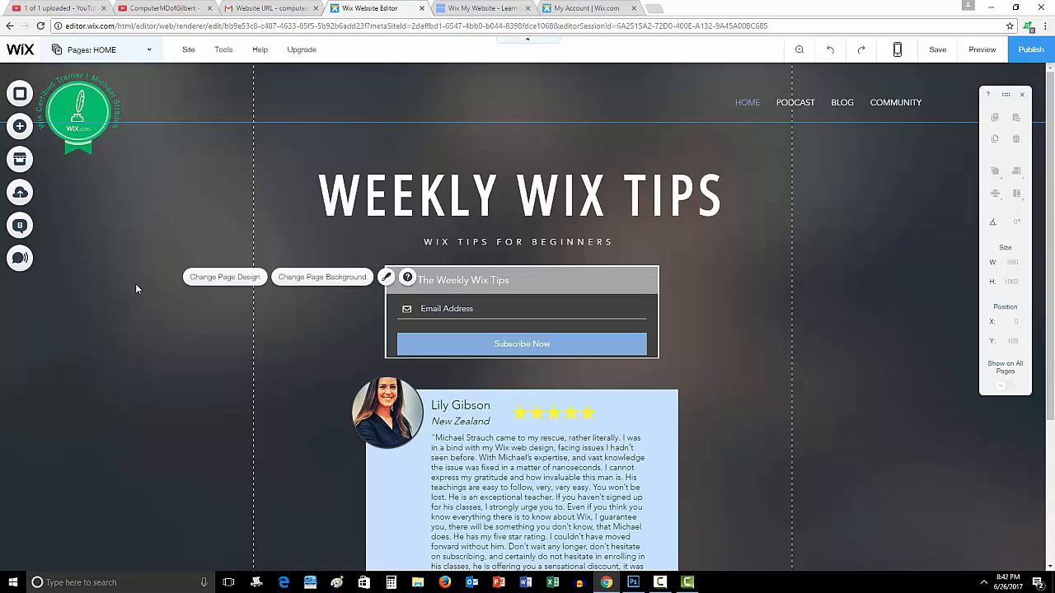
mouse_move(871, 190)
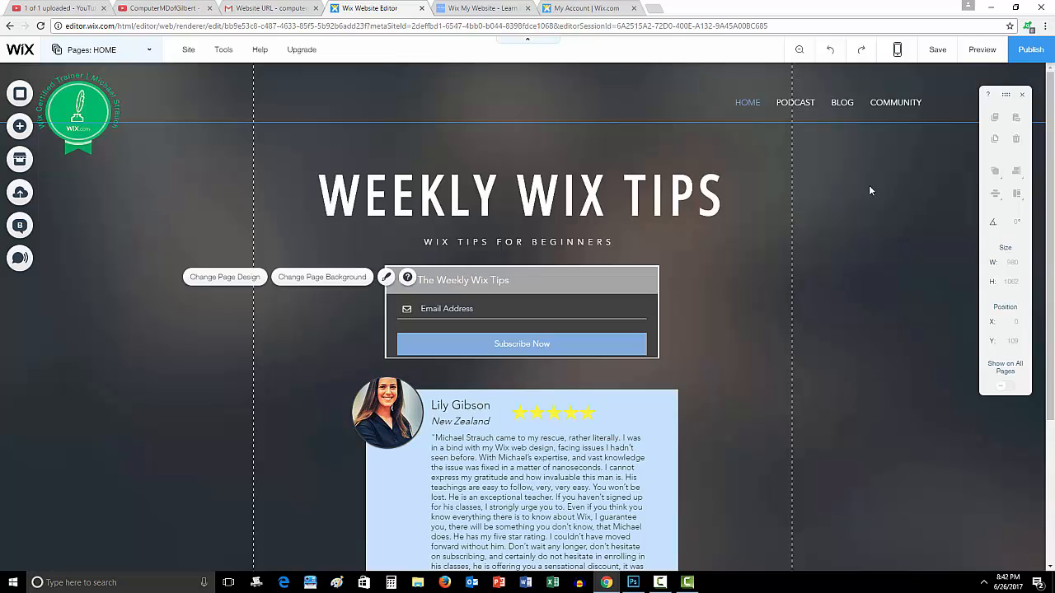
mouse_move(875, 190)
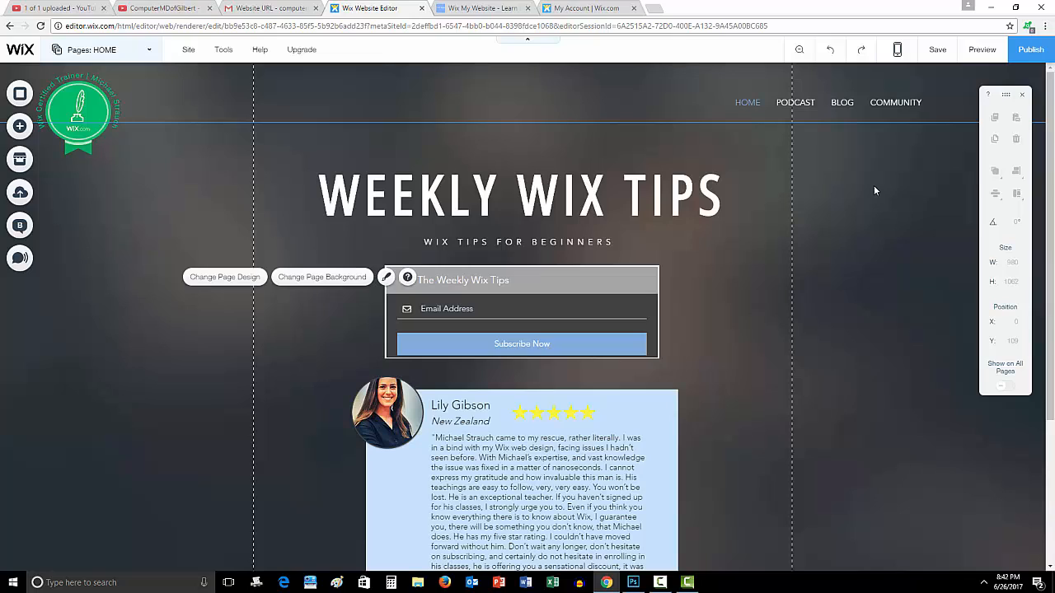